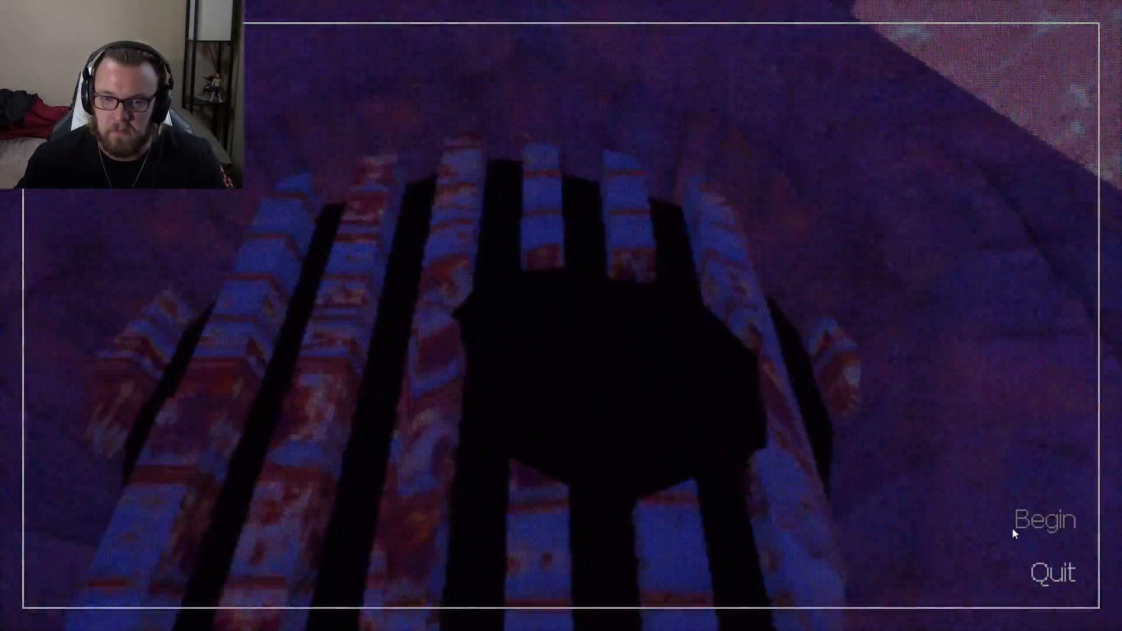
click(1045, 520)
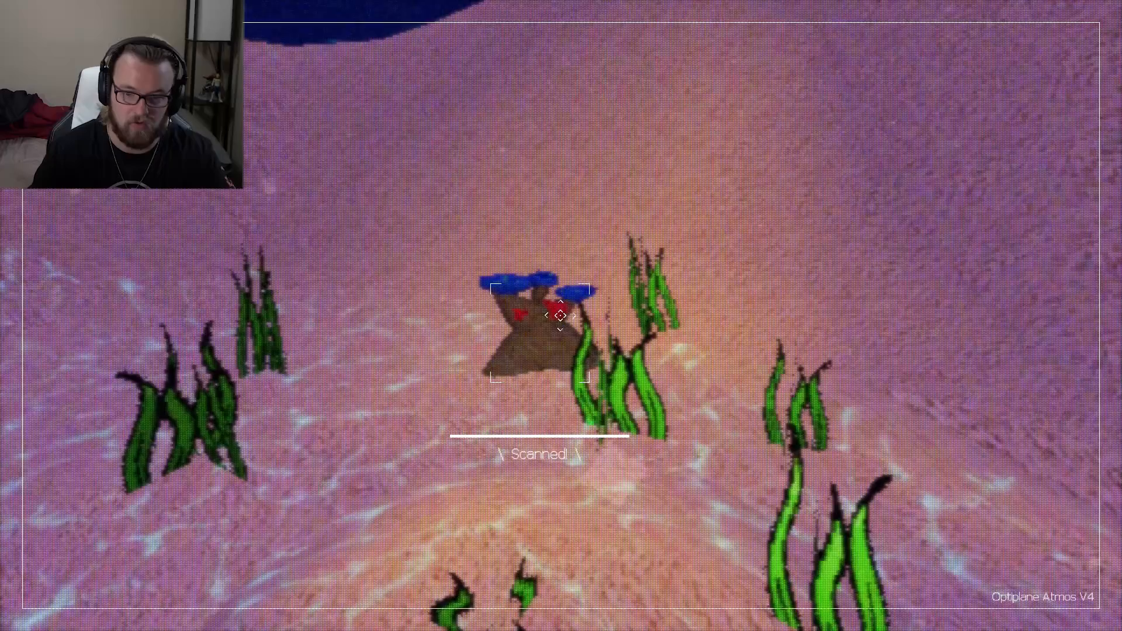
click(560, 315)
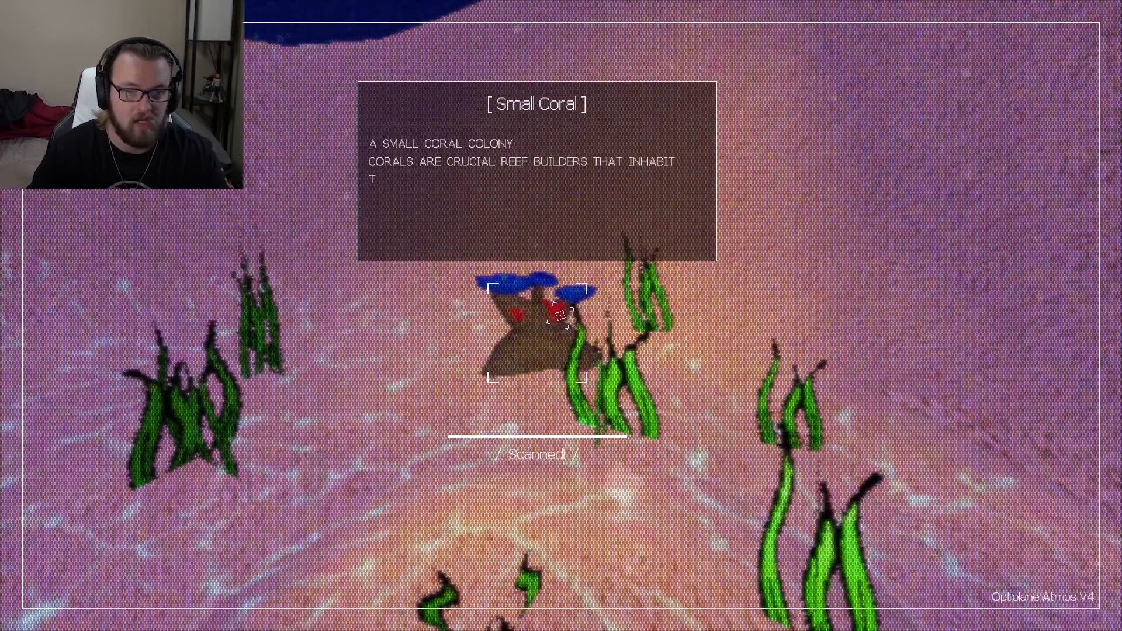